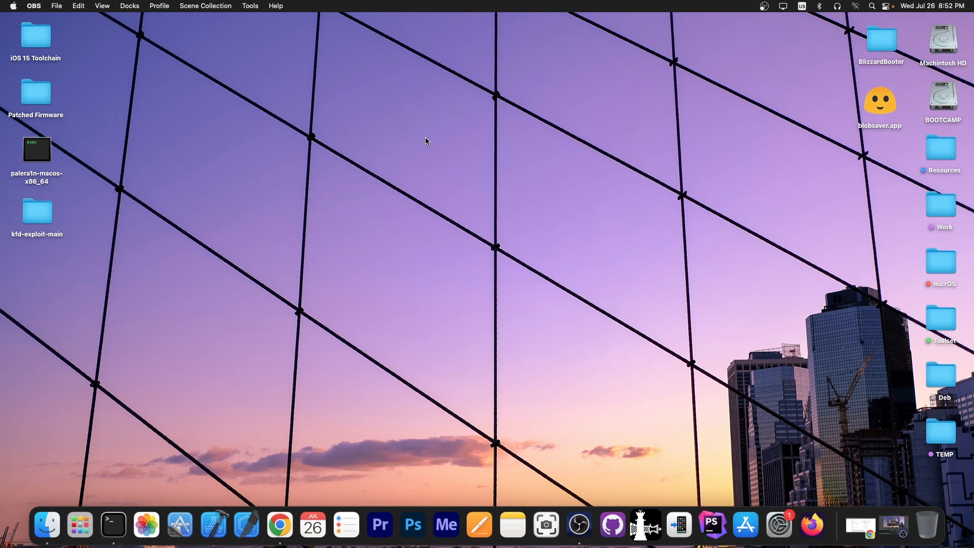
mouse_move(656, 174)
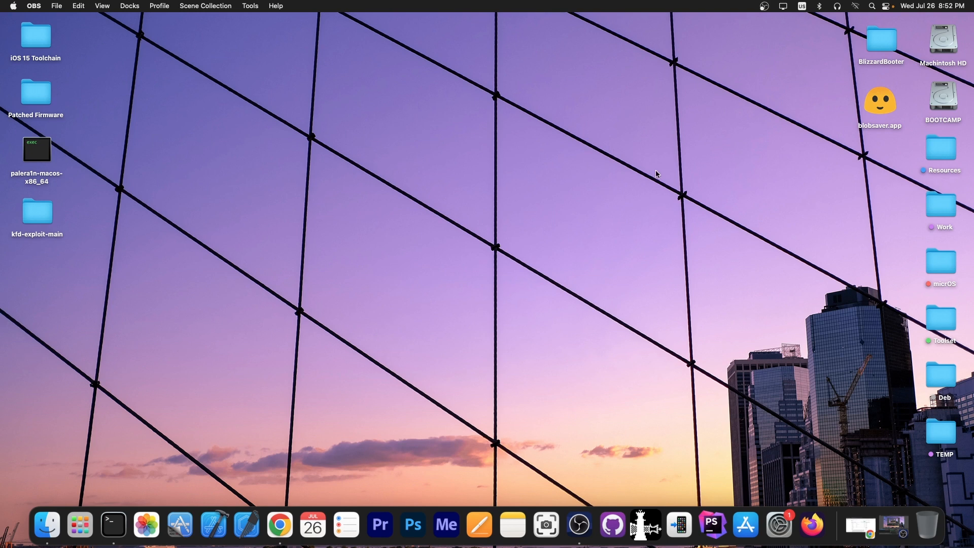
mouse_move(763, 188)
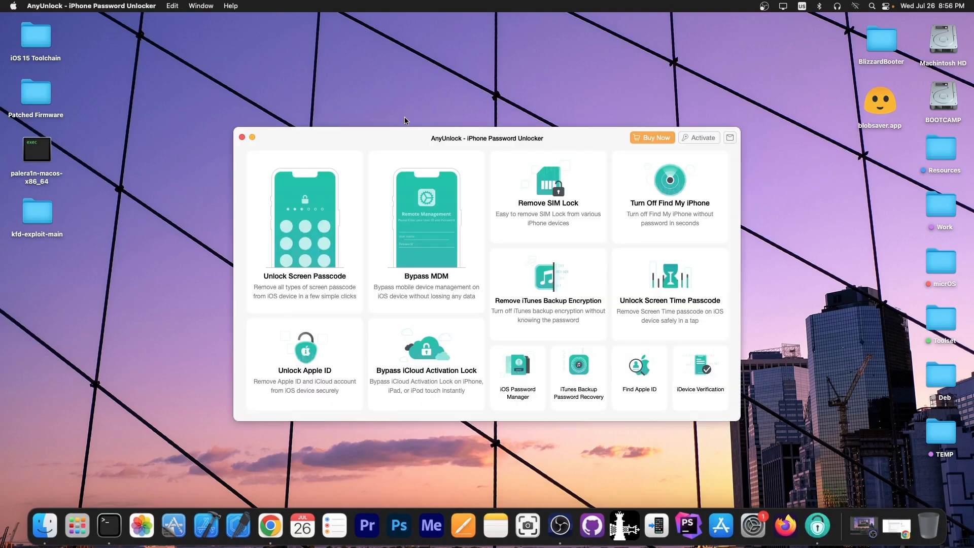
Close the AnyUnlock iPhone Password Unlocker window and return to the desktop.
click(304, 223)
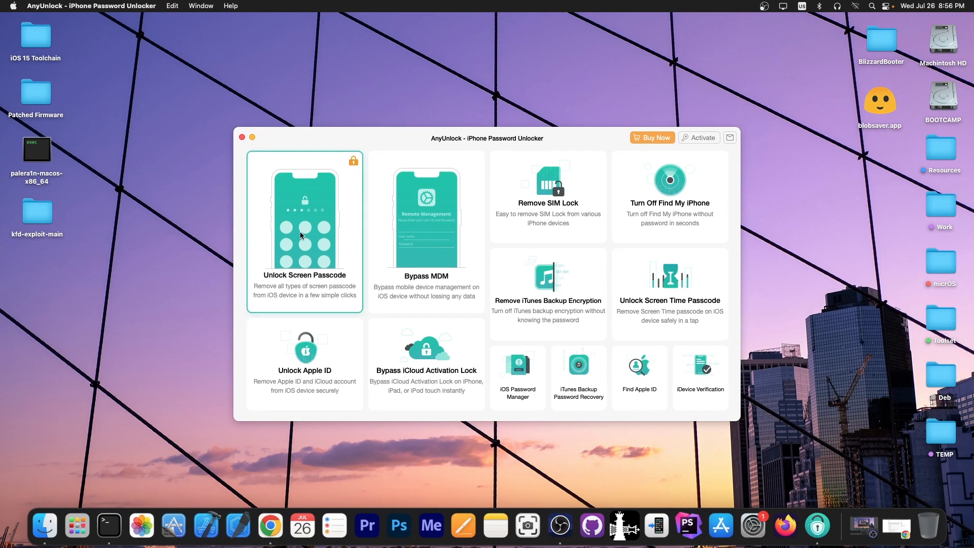
click(425, 231)
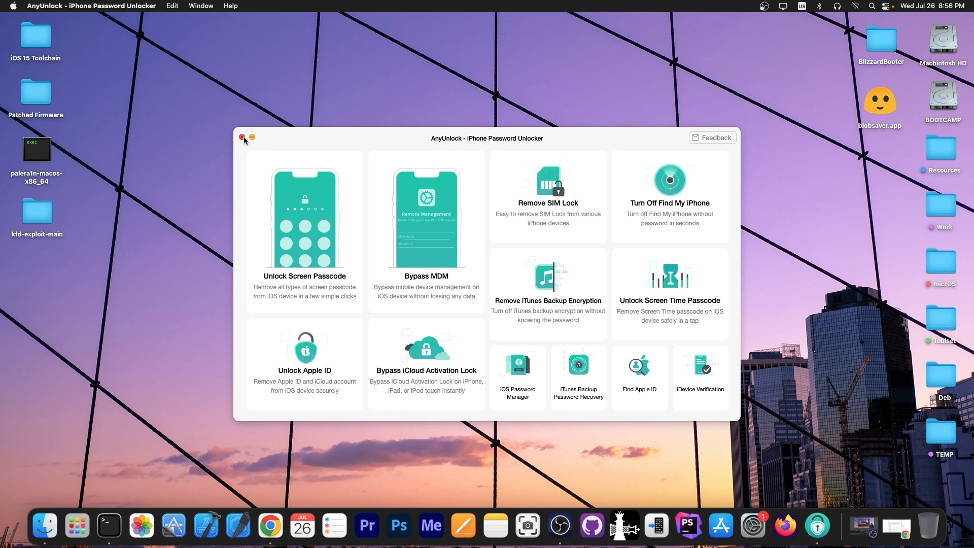
click(242, 137)
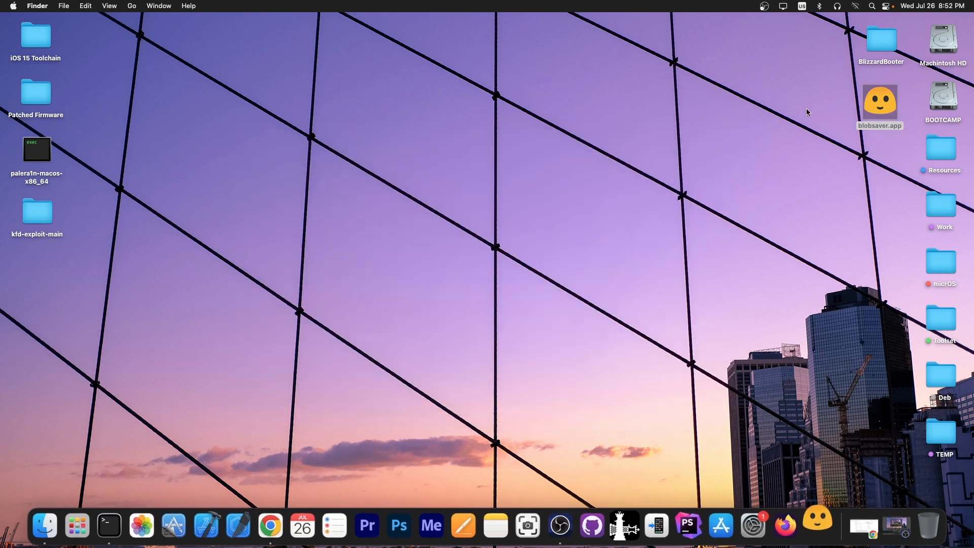
Launch blobsaver.app from the desktop and enable Include Betas for the iPhone XS Max.
double_click(880, 102)
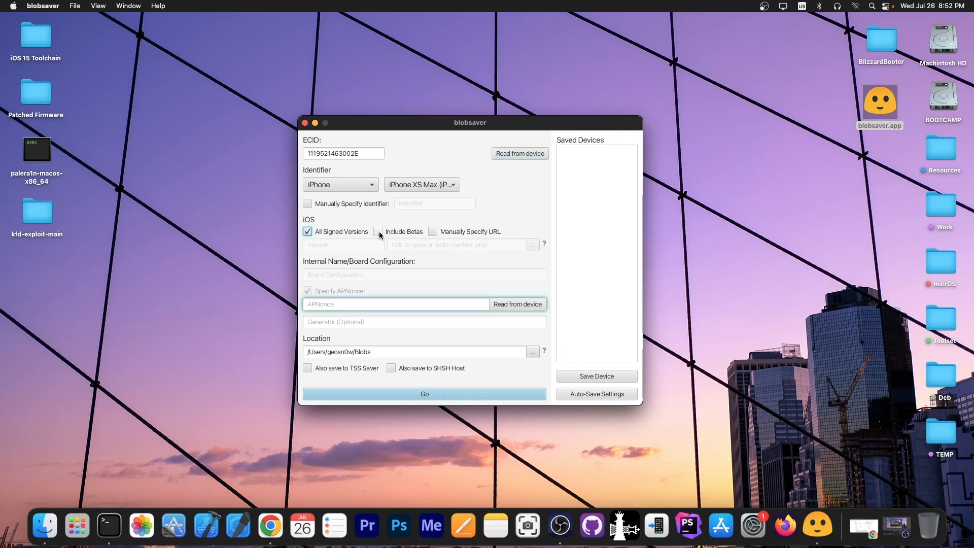
click(378, 231)
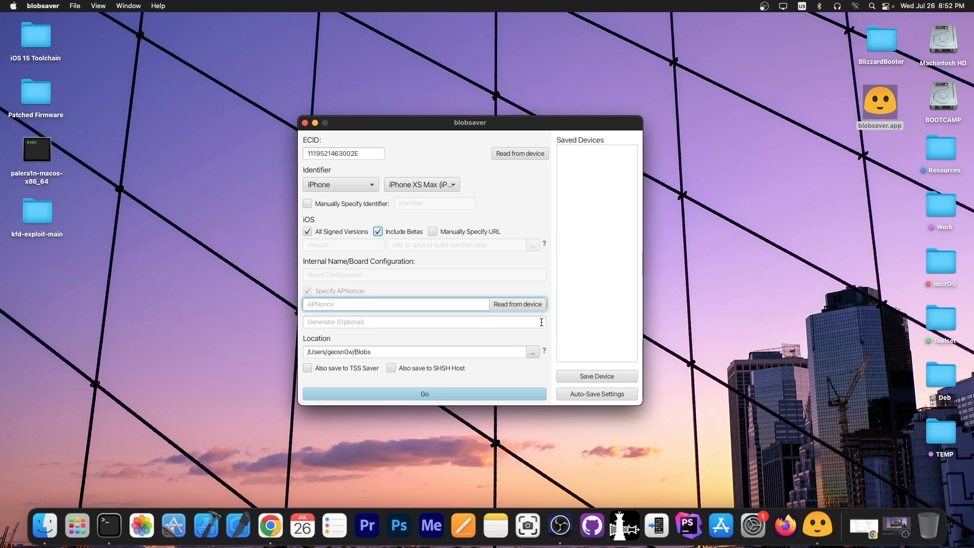
mouse_move(520, 311)
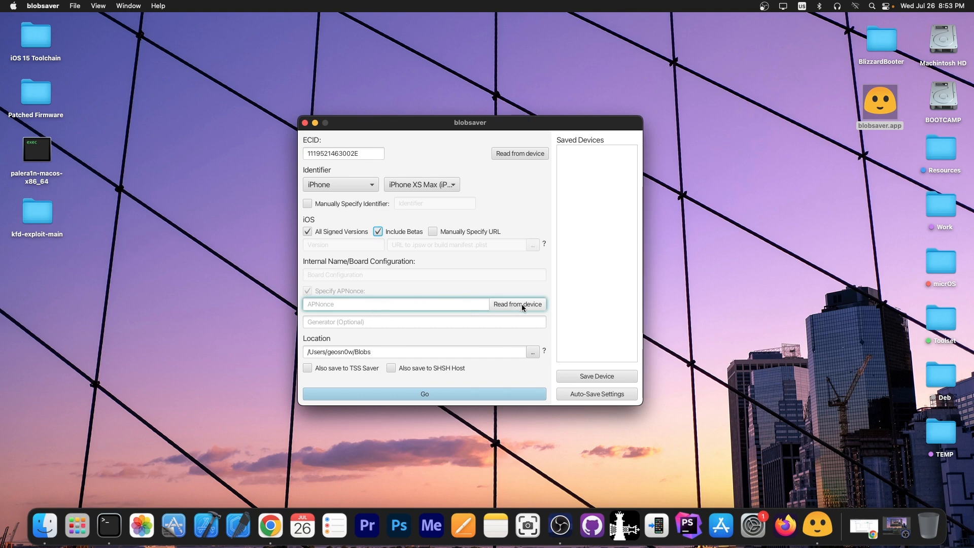
Read the APNonce from the connected iPhone, confirming it may enter recovery mode.
click(516, 303)
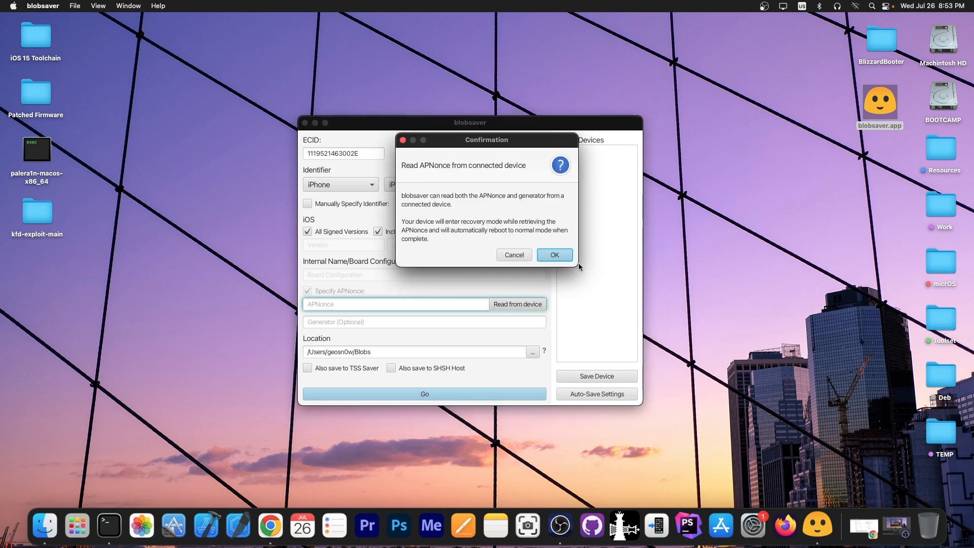
click(553, 255)
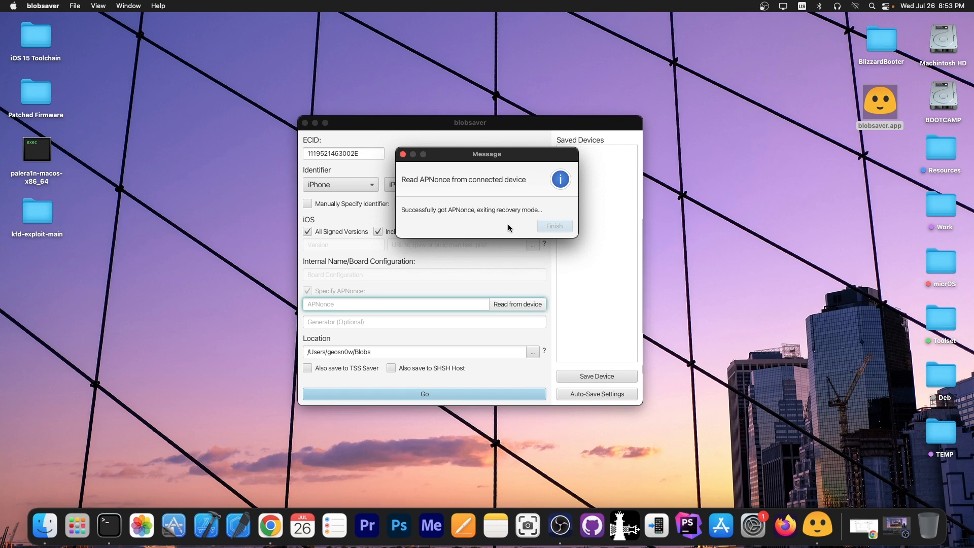
mouse_move(506, 227)
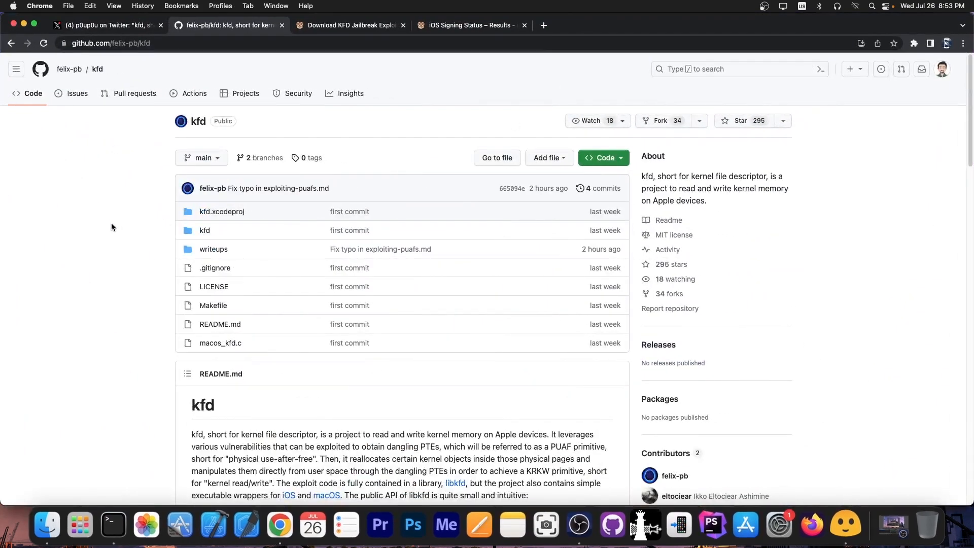
Review the kfd tweet, the KFD download article and the iOS signing status, then return to blobsaver.
scroll(down, 3)
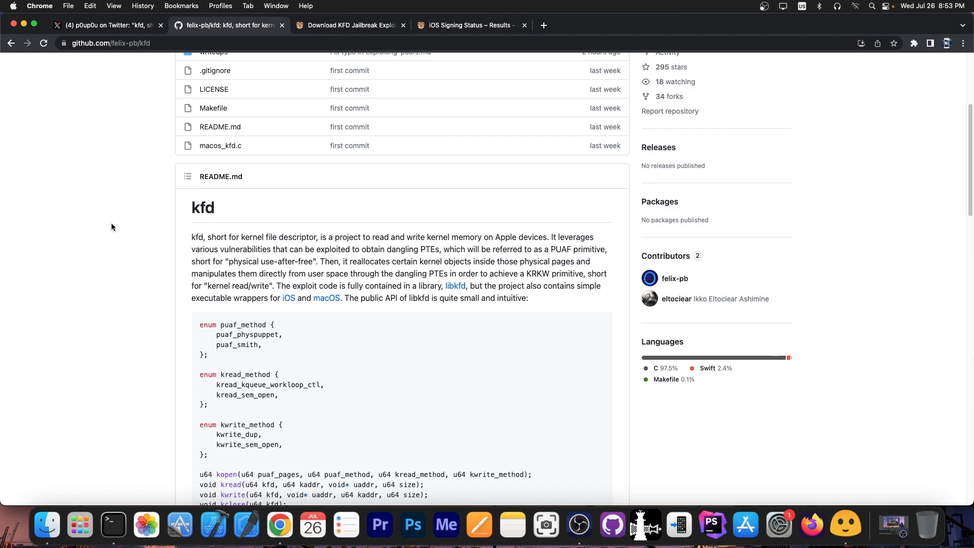
click(105, 24)
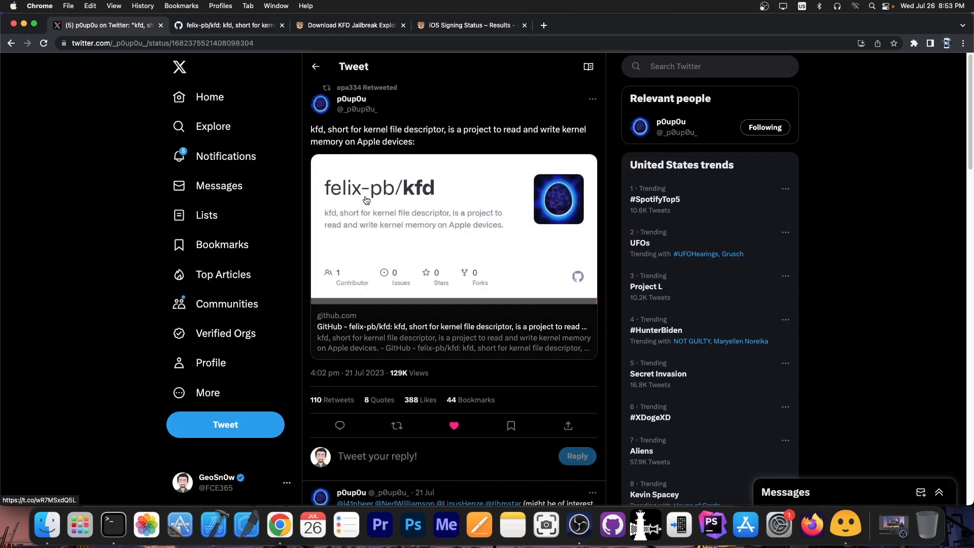
click(348, 25)
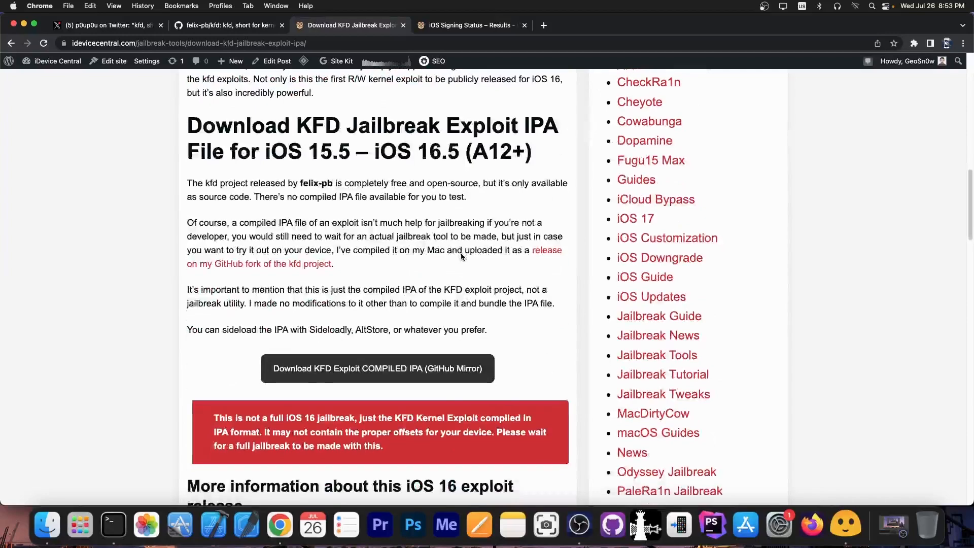
scroll(down, 3)
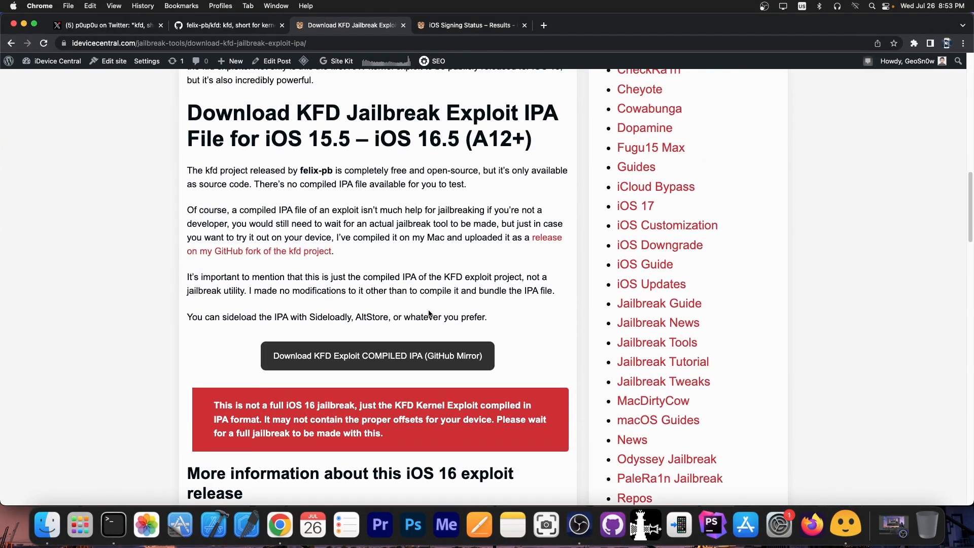
click(469, 25)
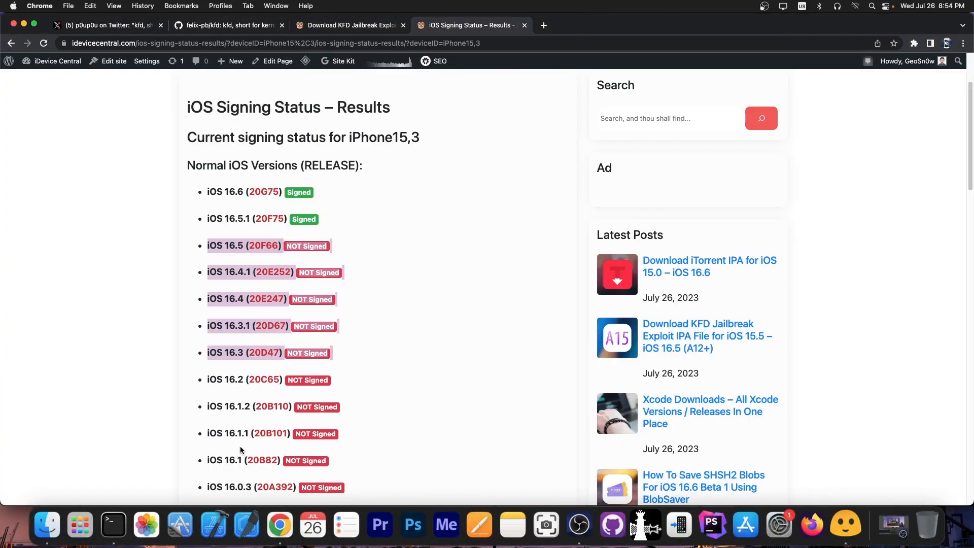
click(241, 451)
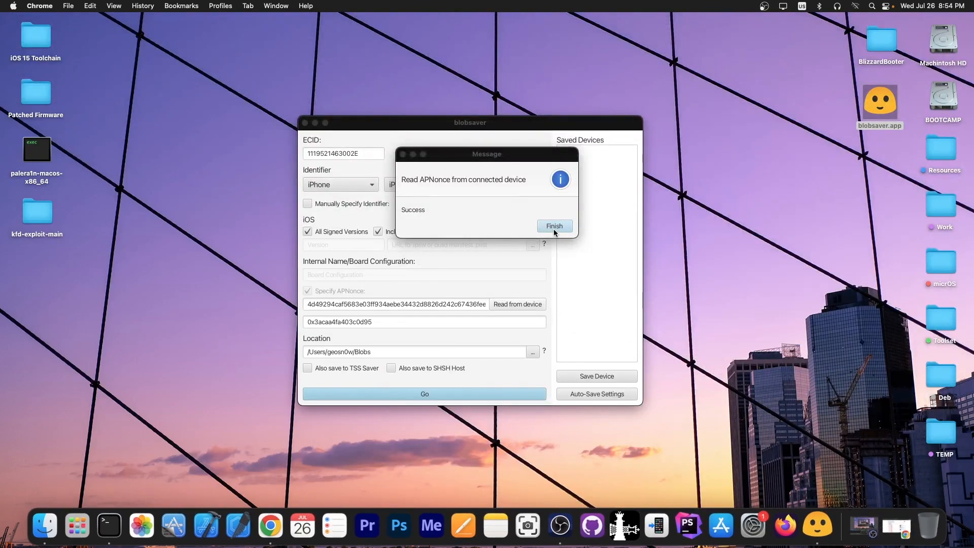
Dismiss the APNonce success message, keeping the device-read APNonce and generator.
click(554, 225)
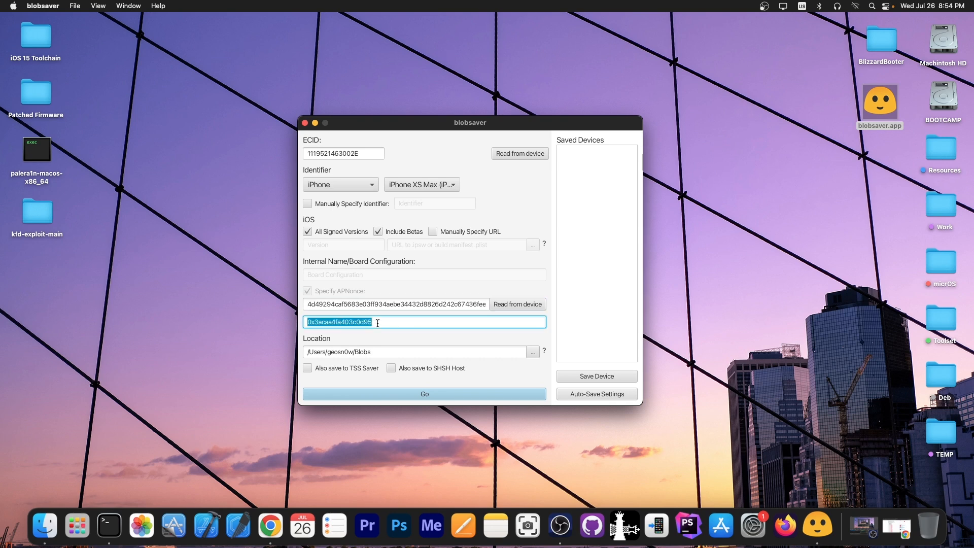
mouse_move(423, 424)
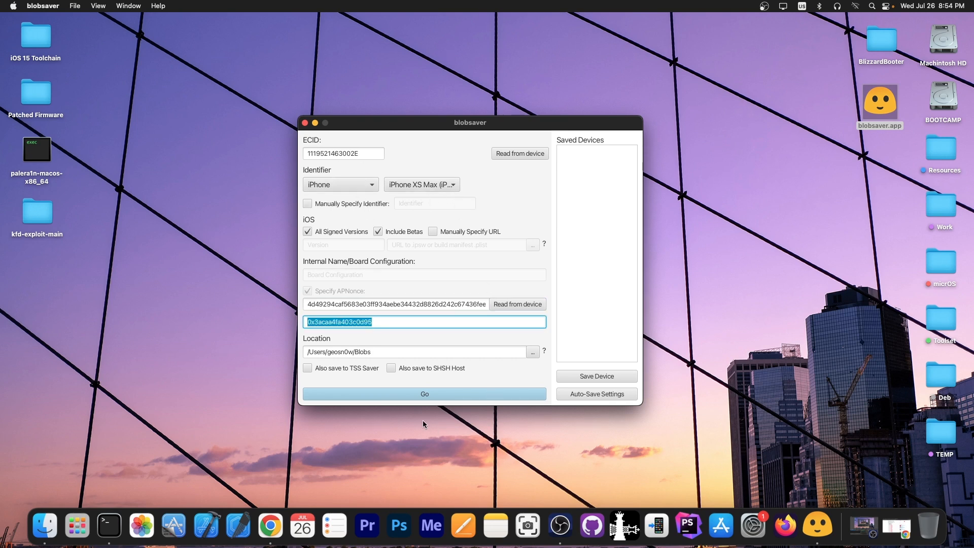
Save the SHSH blobs with Go, acknowledge the Success message, and close blobsaver.
click(424, 394)
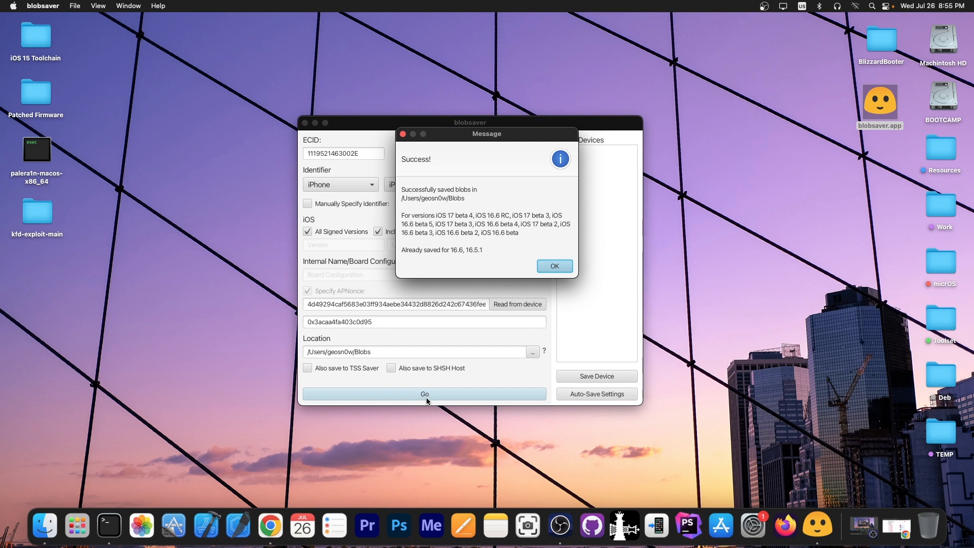
mouse_move(514, 256)
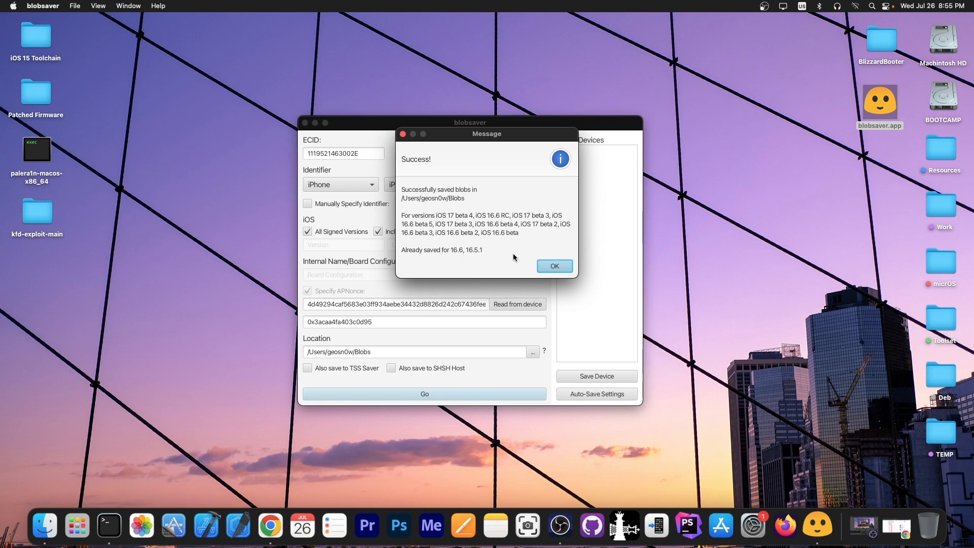
mouse_move(526, 261)
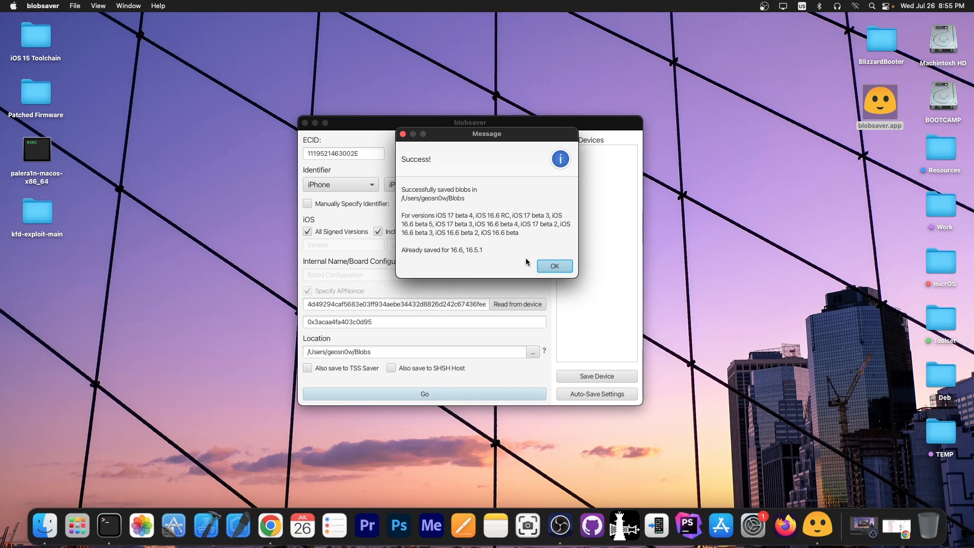
mouse_move(513, 233)
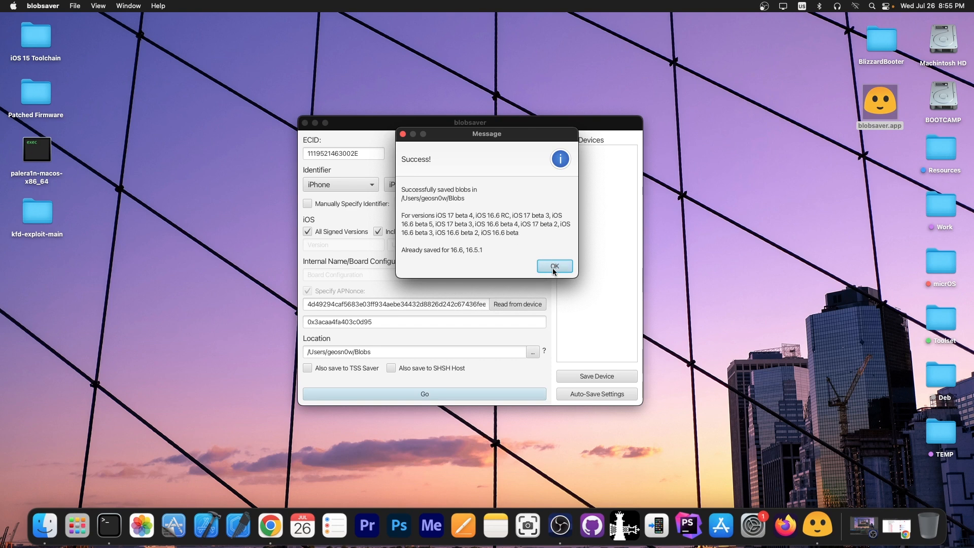
click(554, 266)
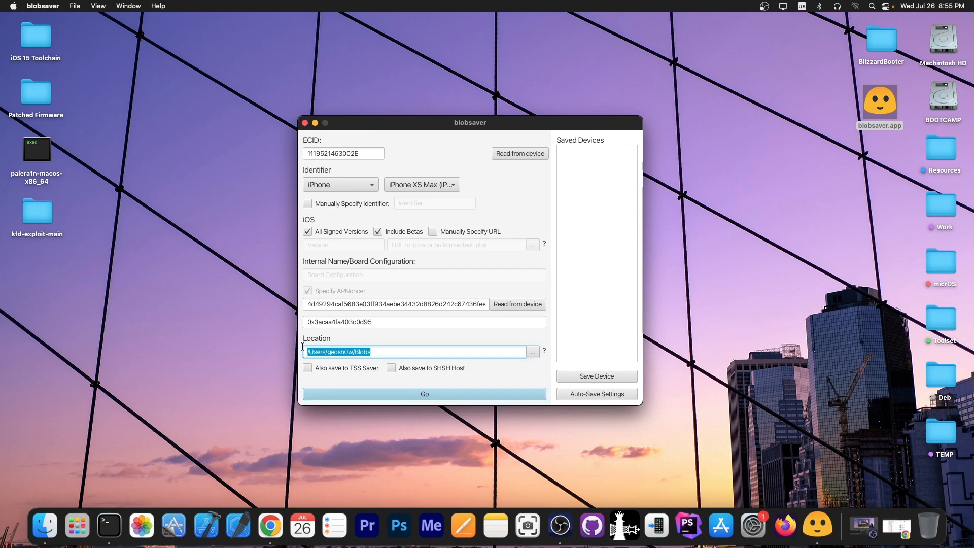
click(305, 123)
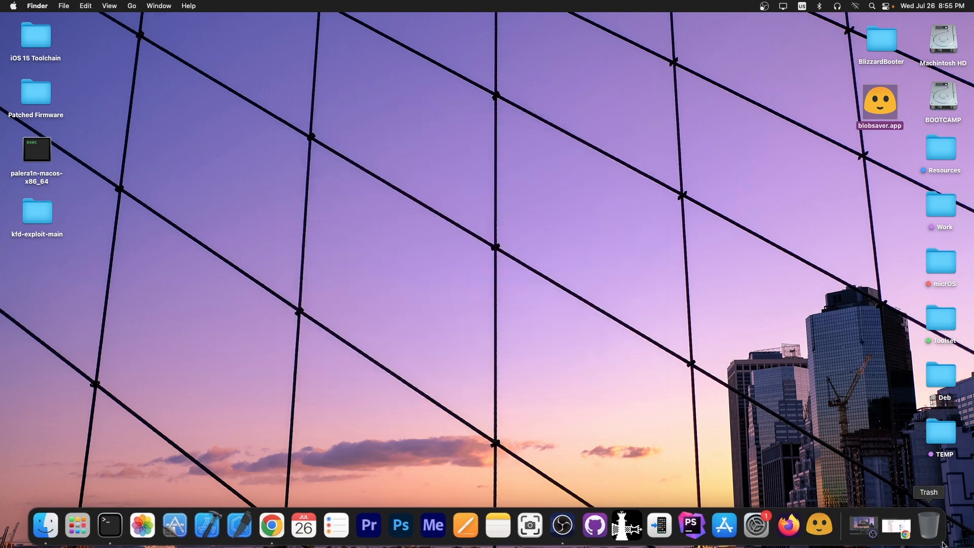
Bring Chrome back, switch to the felix-pb/kfd GitHub page and scroll its README.
click(269, 524)
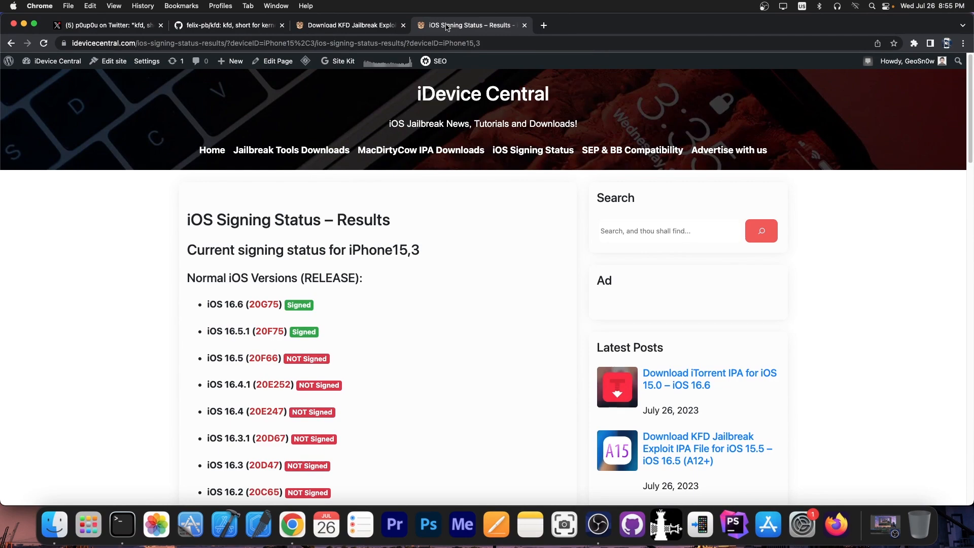
click(228, 25)
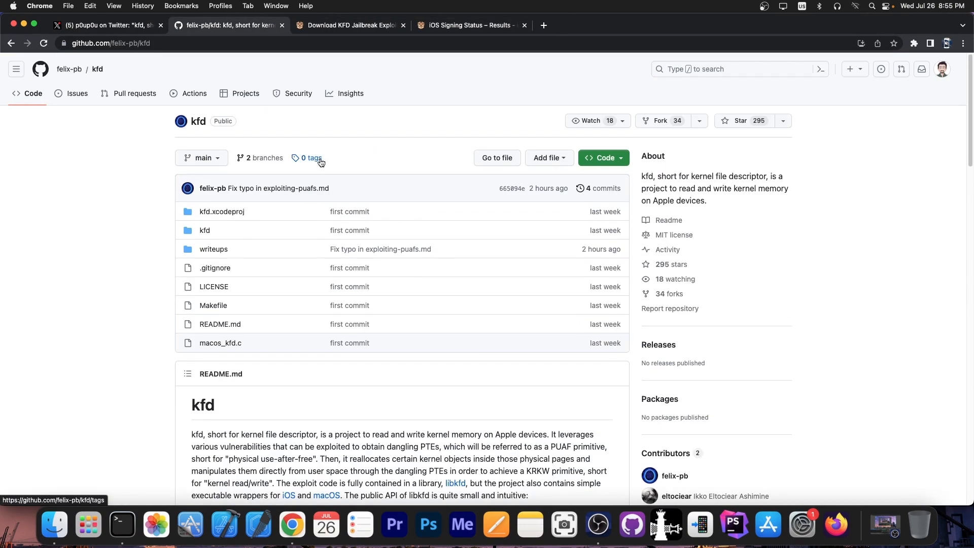
scroll(down, 3)
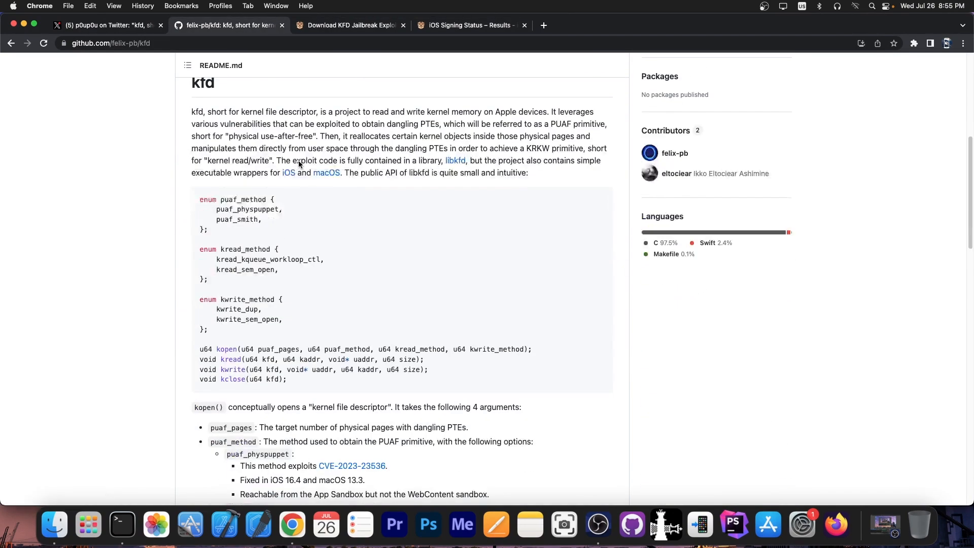
scroll(down, 3)
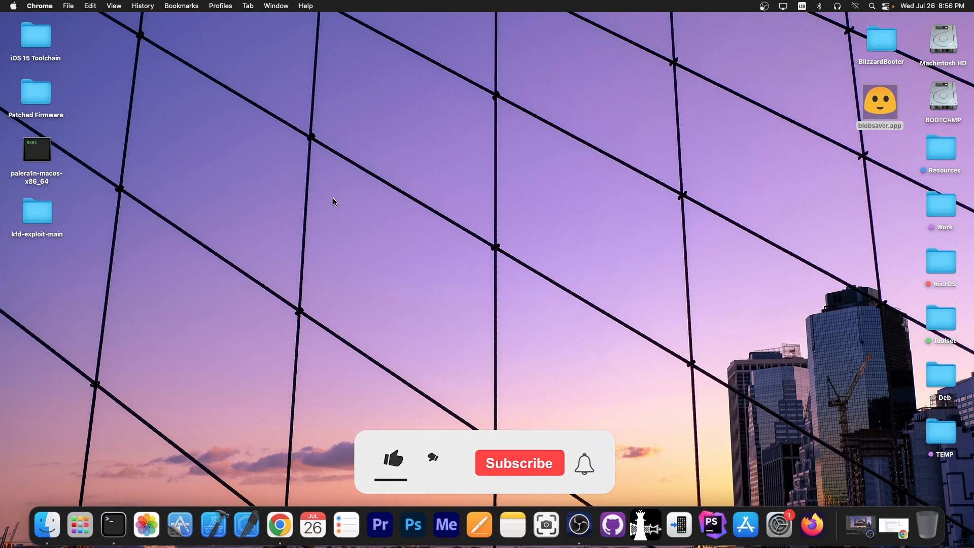
click(392, 460)
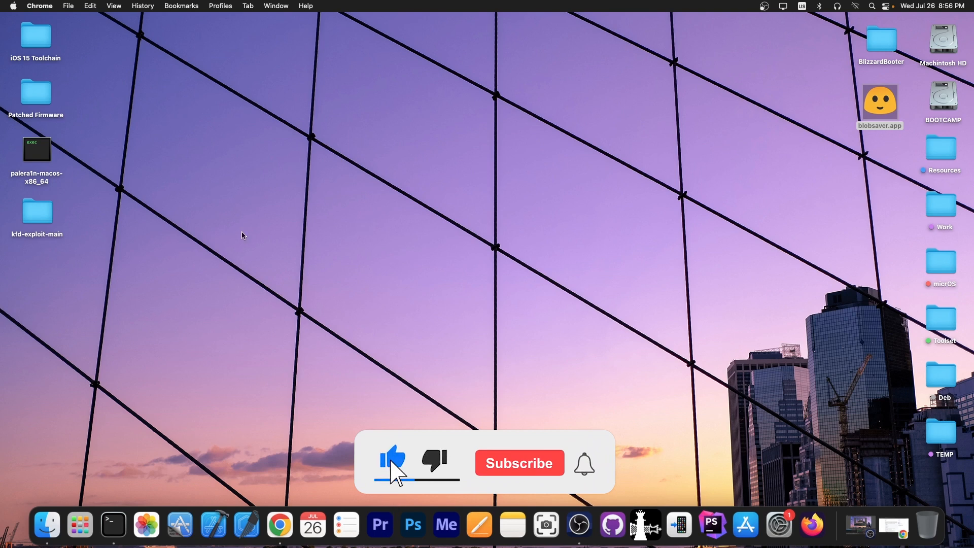
click(518, 462)
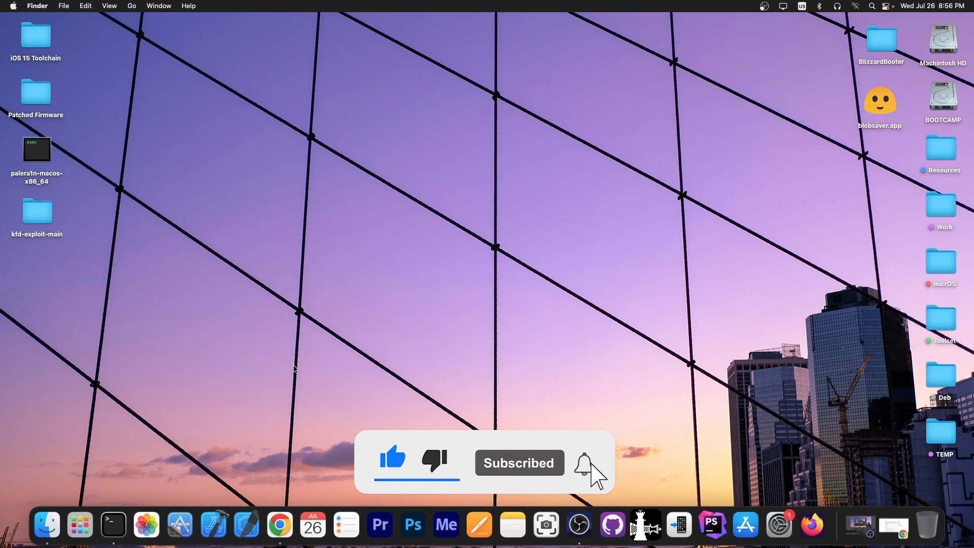